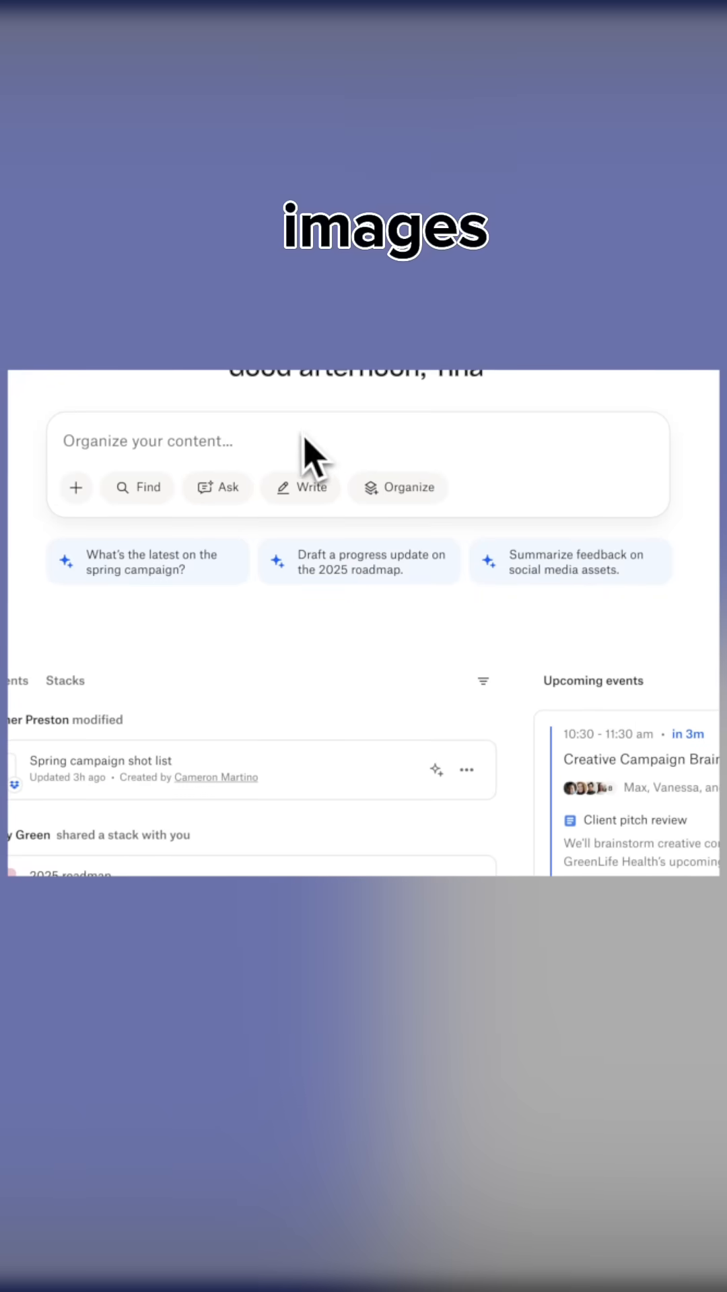
- Search Dash for 'images from spring campaign' and show all related images, giving 120 filtered image results
{"action": "type", "text": "images from spring campaign"}
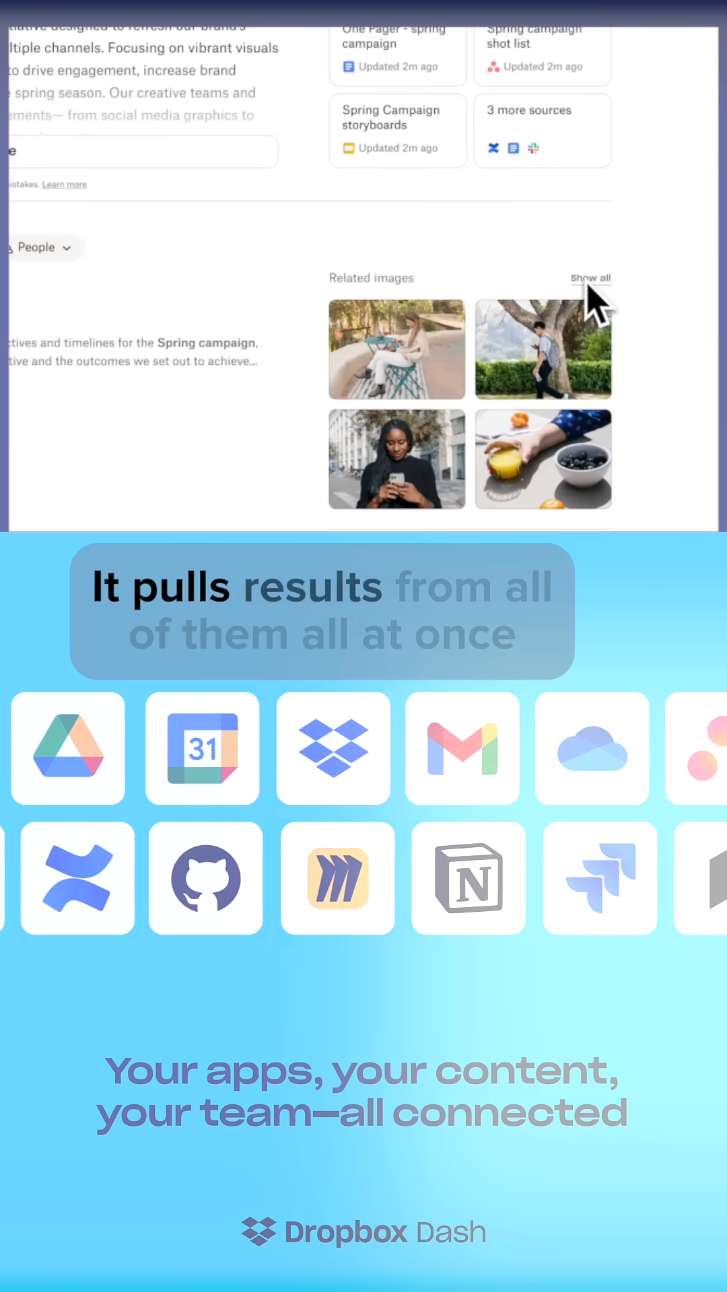
{"action": "left_click", "coordinate": [590, 278]}
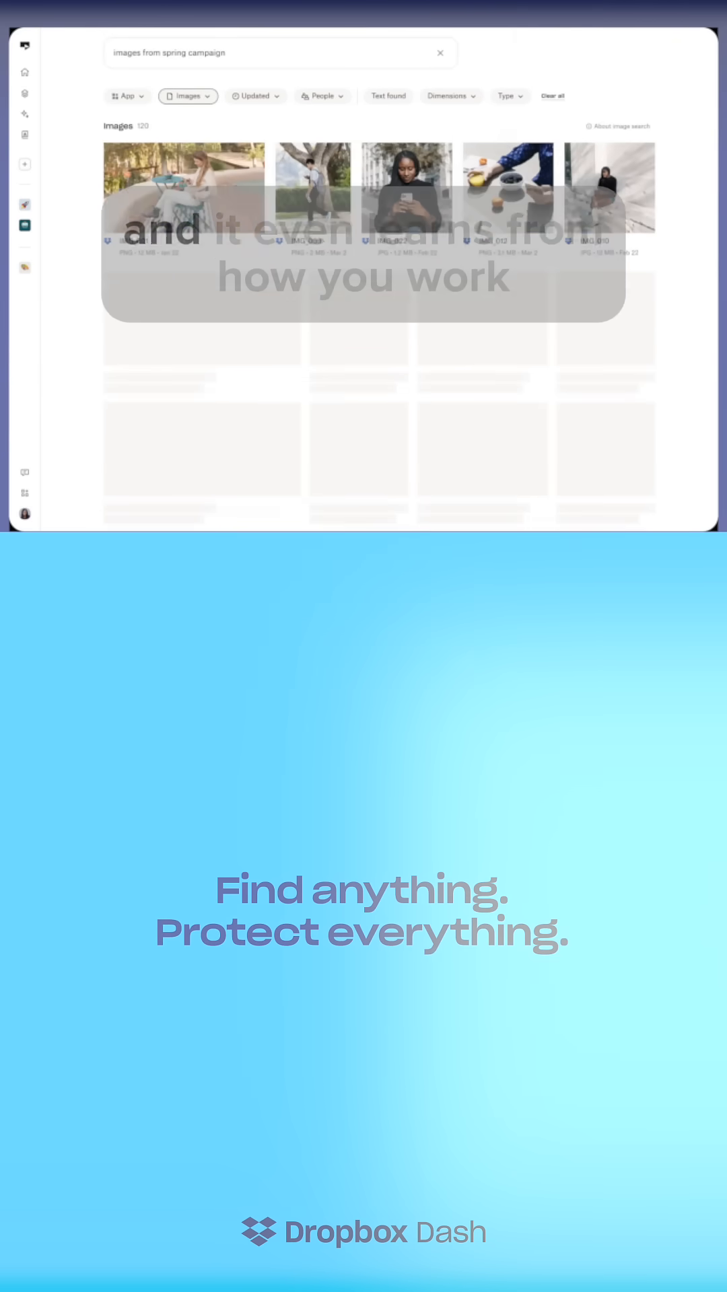